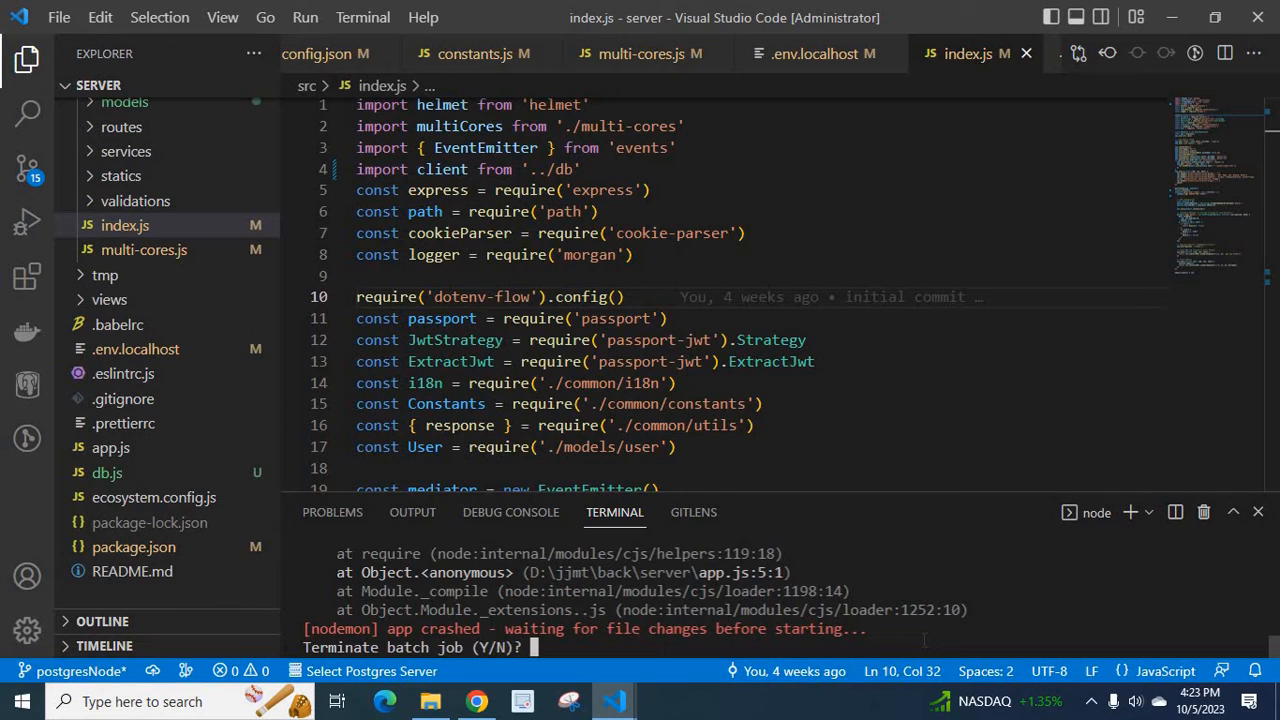
# Step: End the crashed batch job with Y, clear the terminal, and rerun npm start
pyautogui.write('Y')
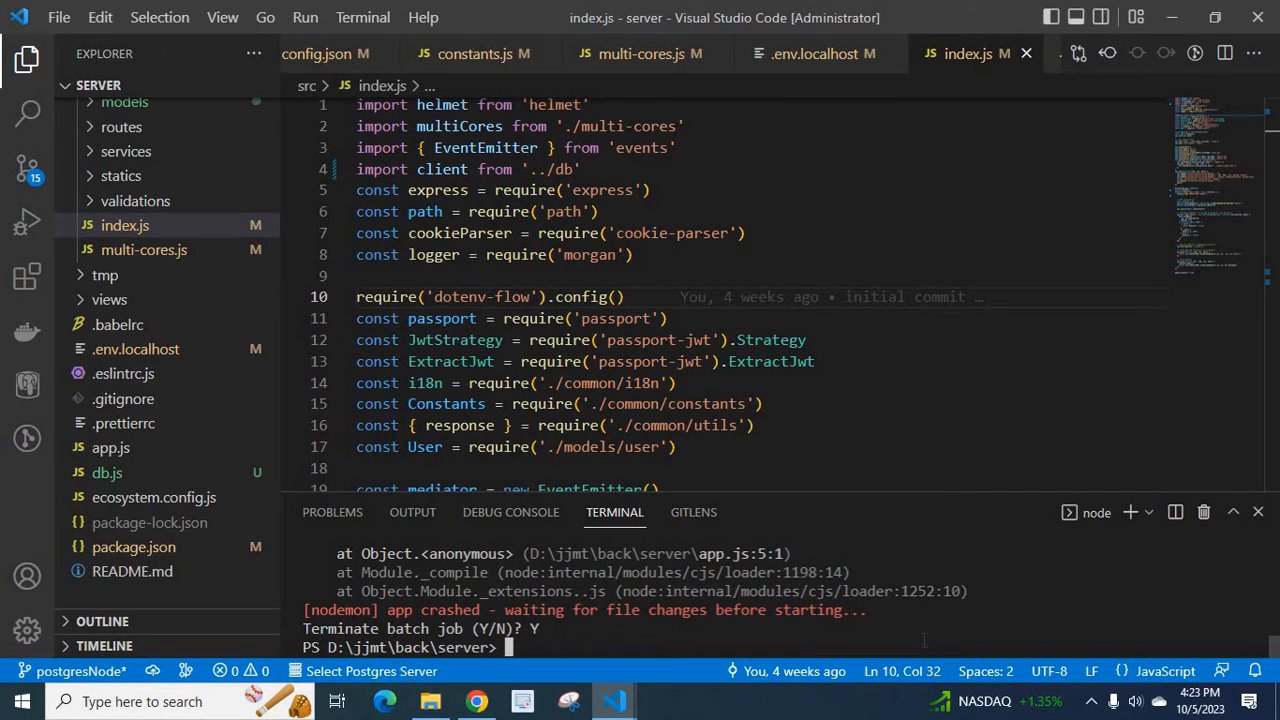
pyautogui.write('clear')
pyautogui.write('npm start')
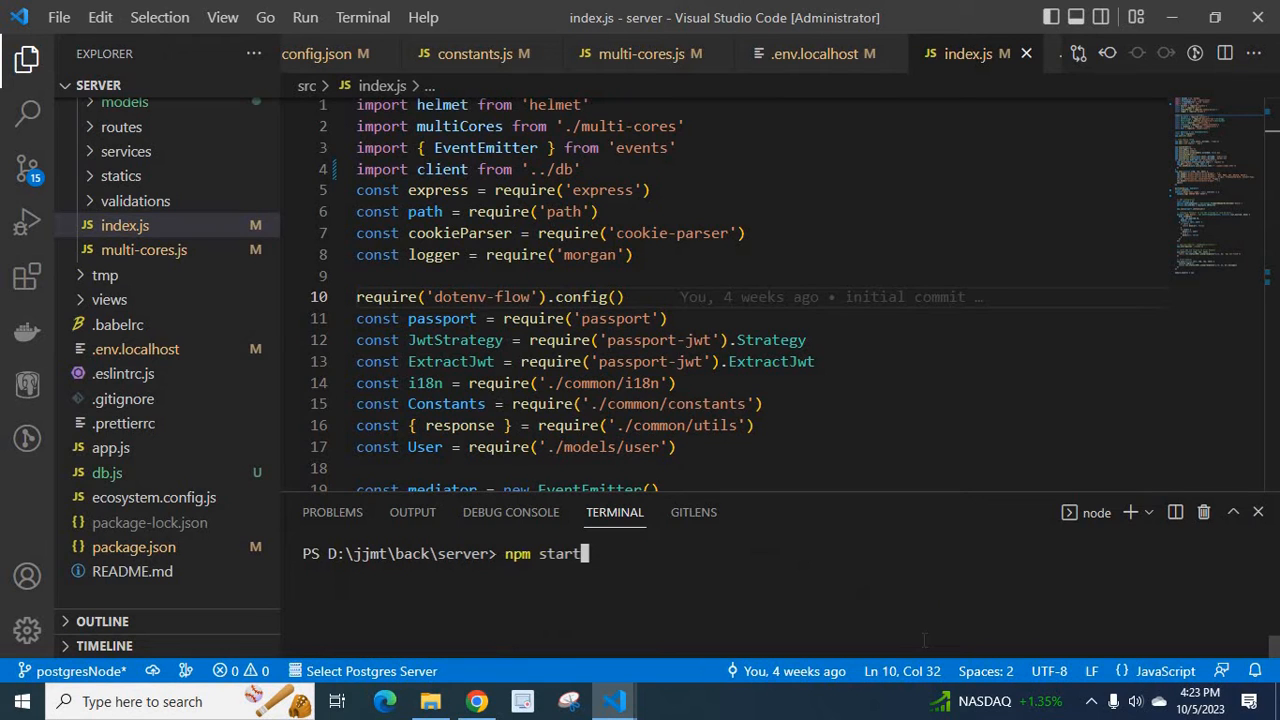
pyautogui.press('Return')
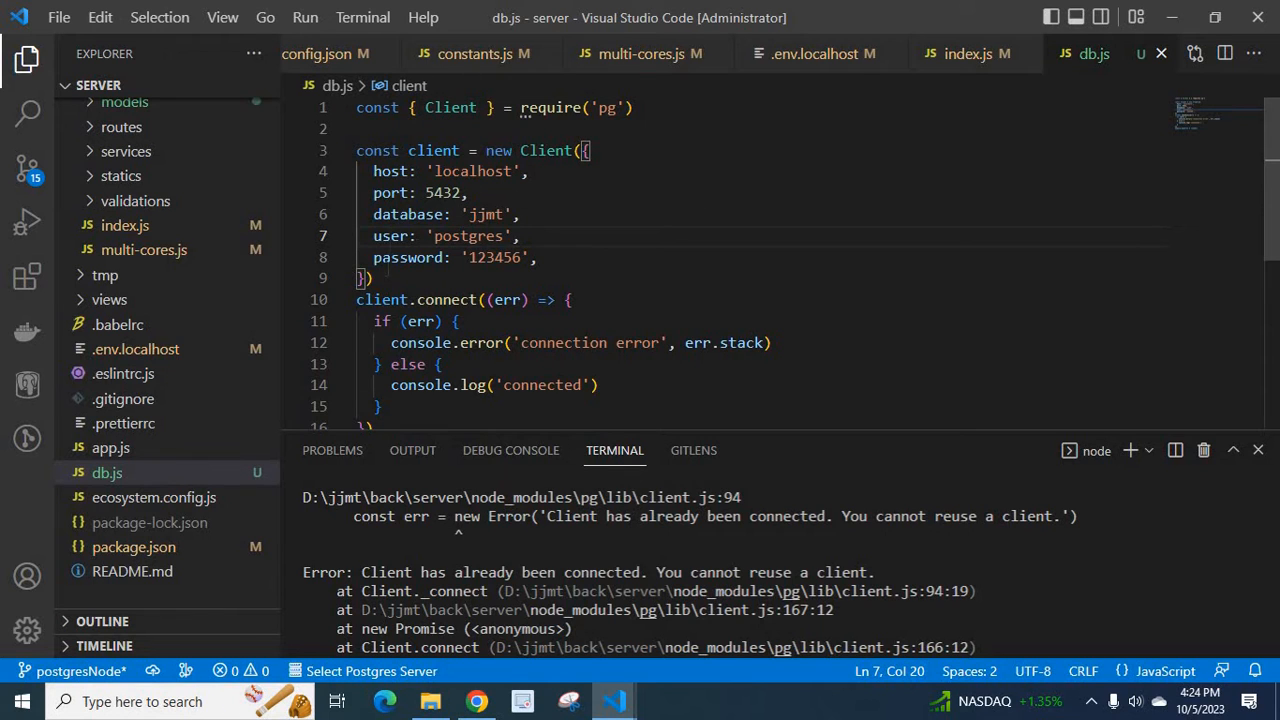
pyautogui.moveTo(357, 313)
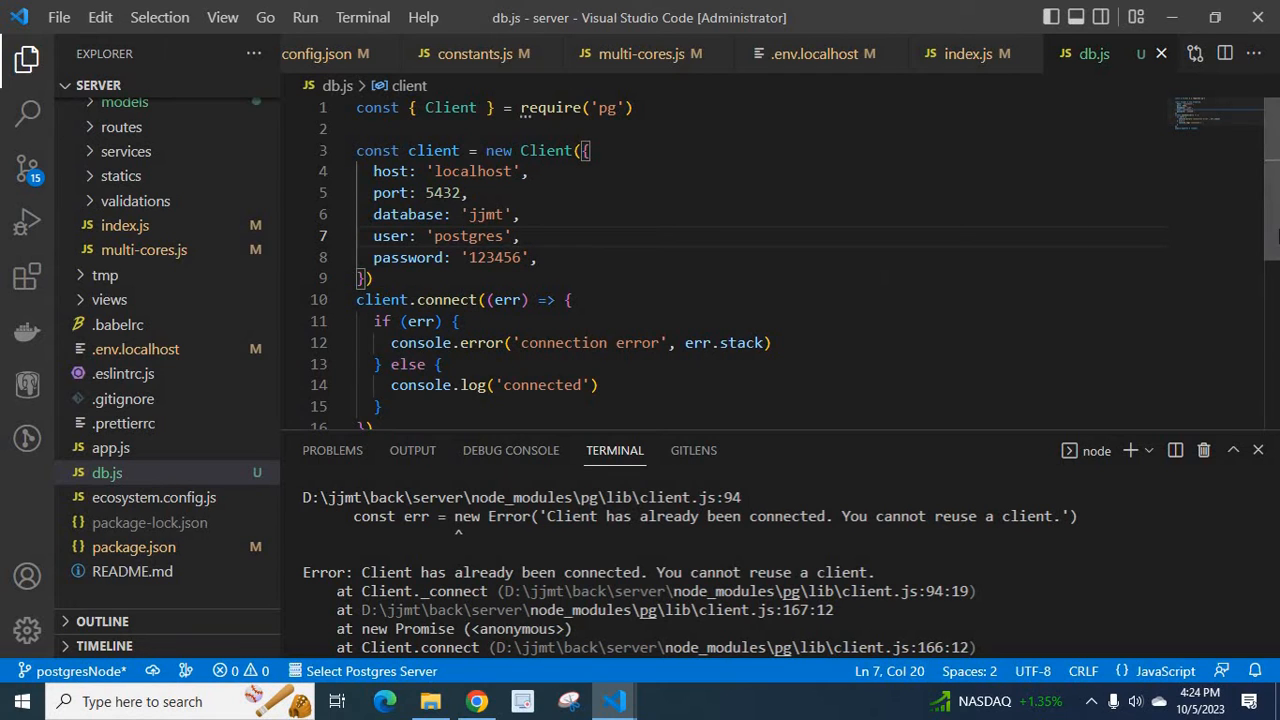
# Step: Scroll through db.js to read its client.connect callback and module.exports = client
pyautogui.scroll(-3)
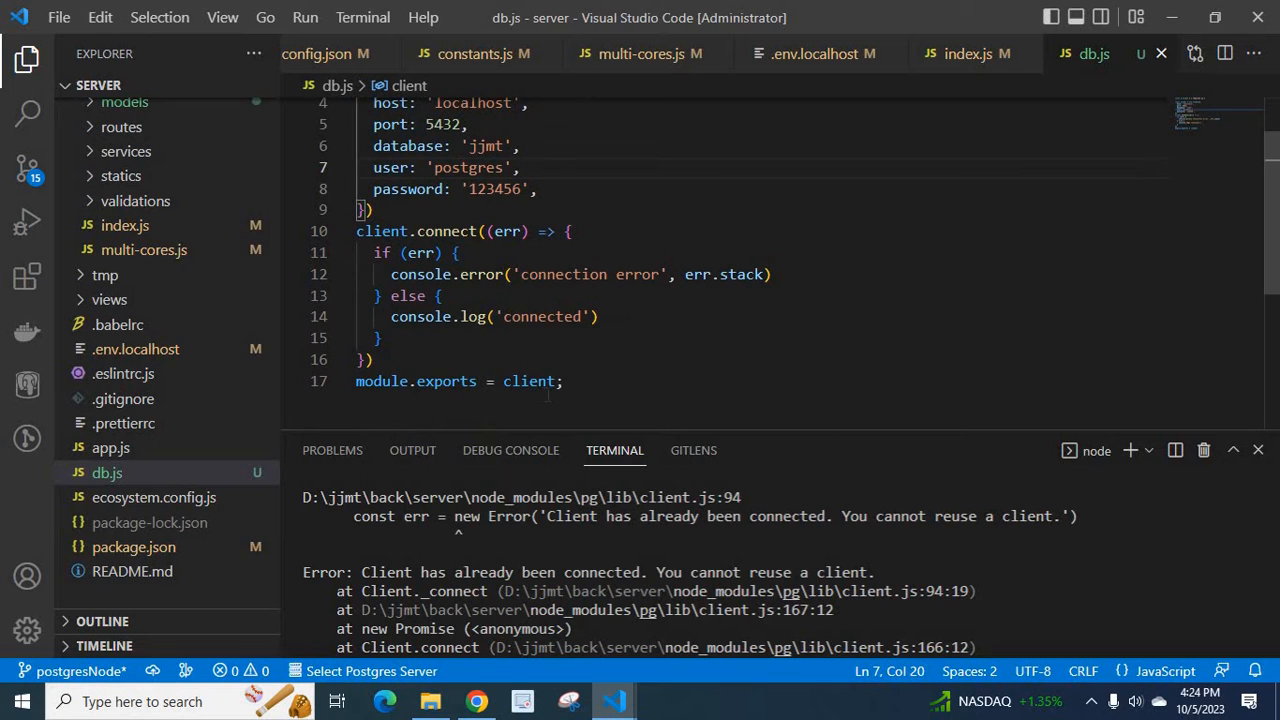
pyautogui.moveTo(965, 54)
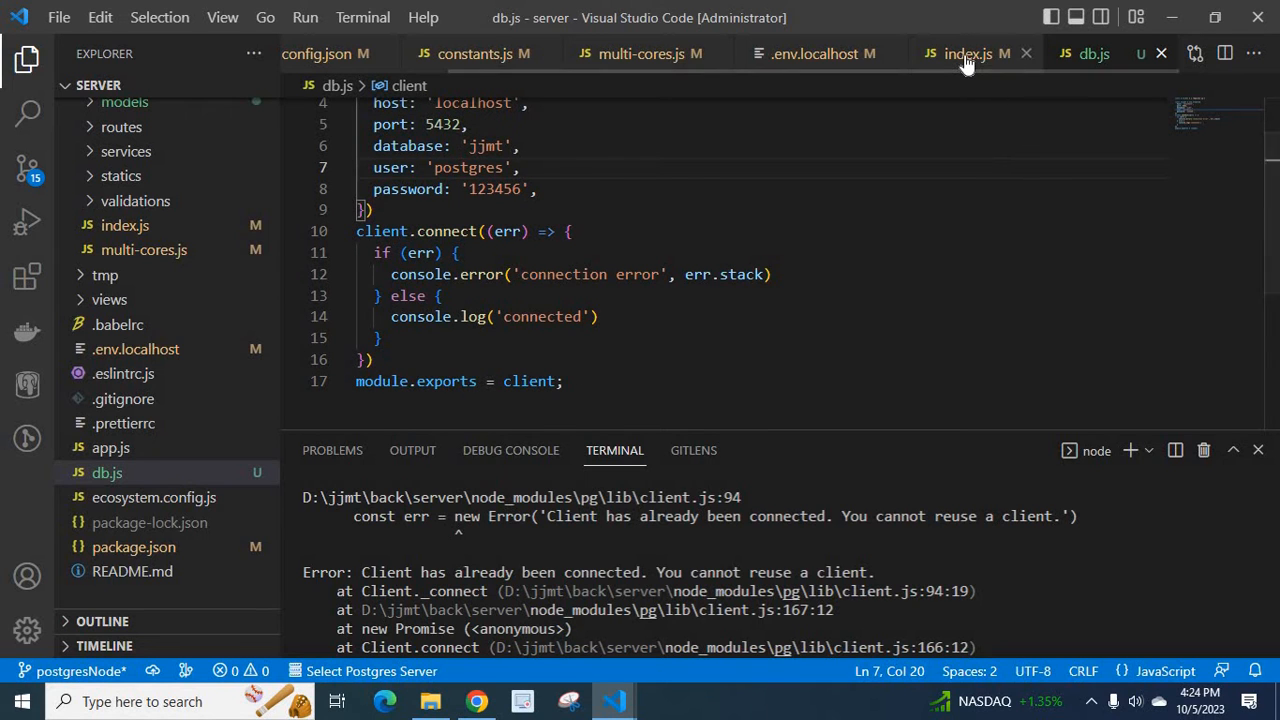
# Step: Back in index.js, search for 'client' to reach the duplicate connect call on line 49
pyautogui.click(968, 54)
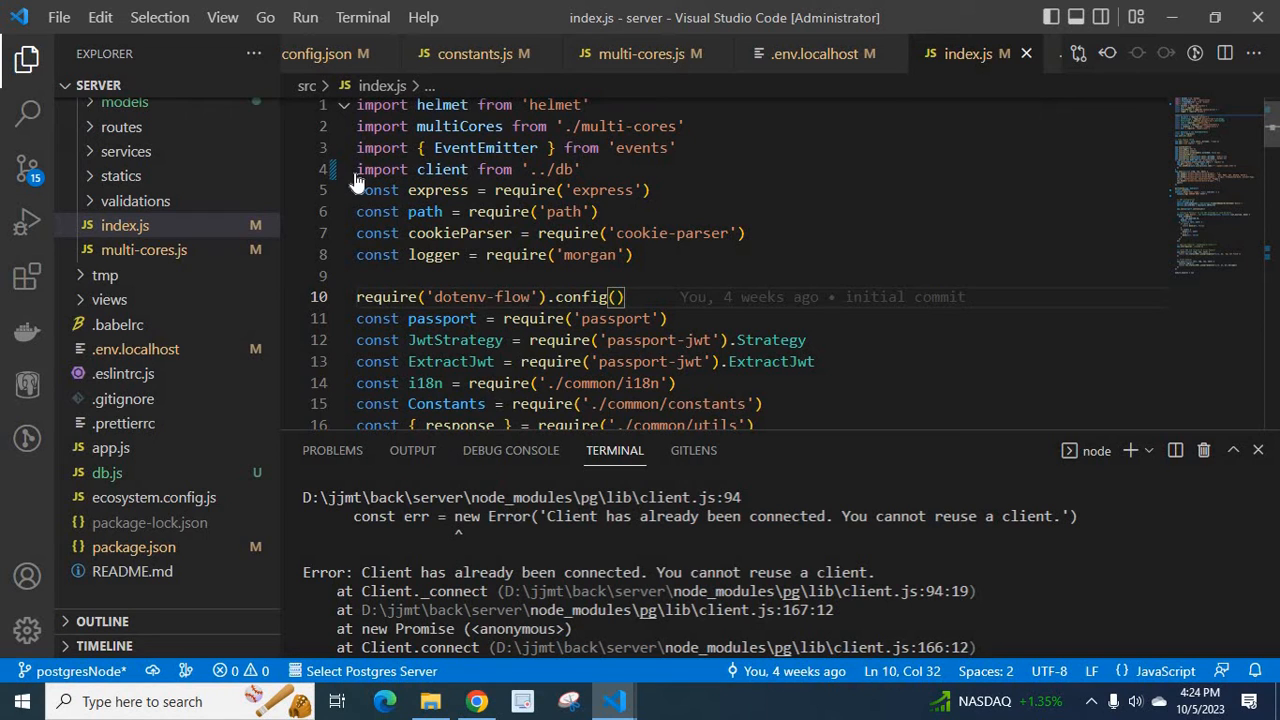
pyautogui.doubleClick(442, 169)
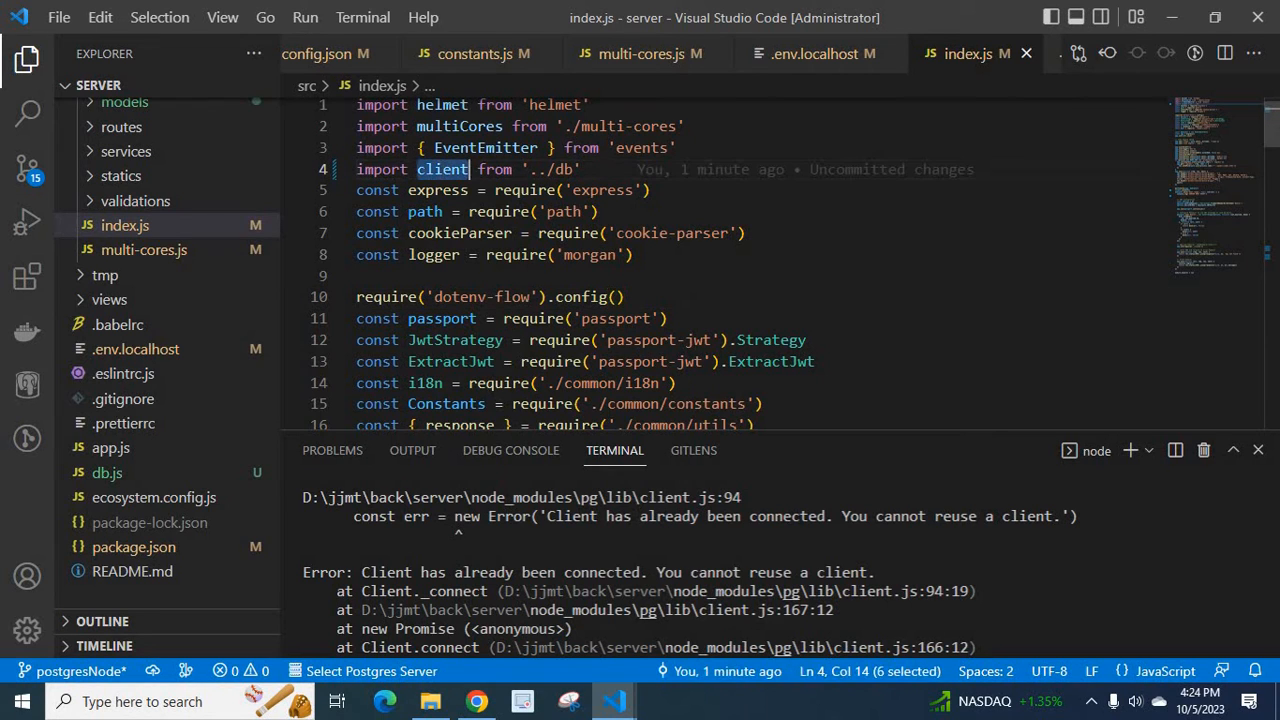
pyautogui.press('Ctrl+f')
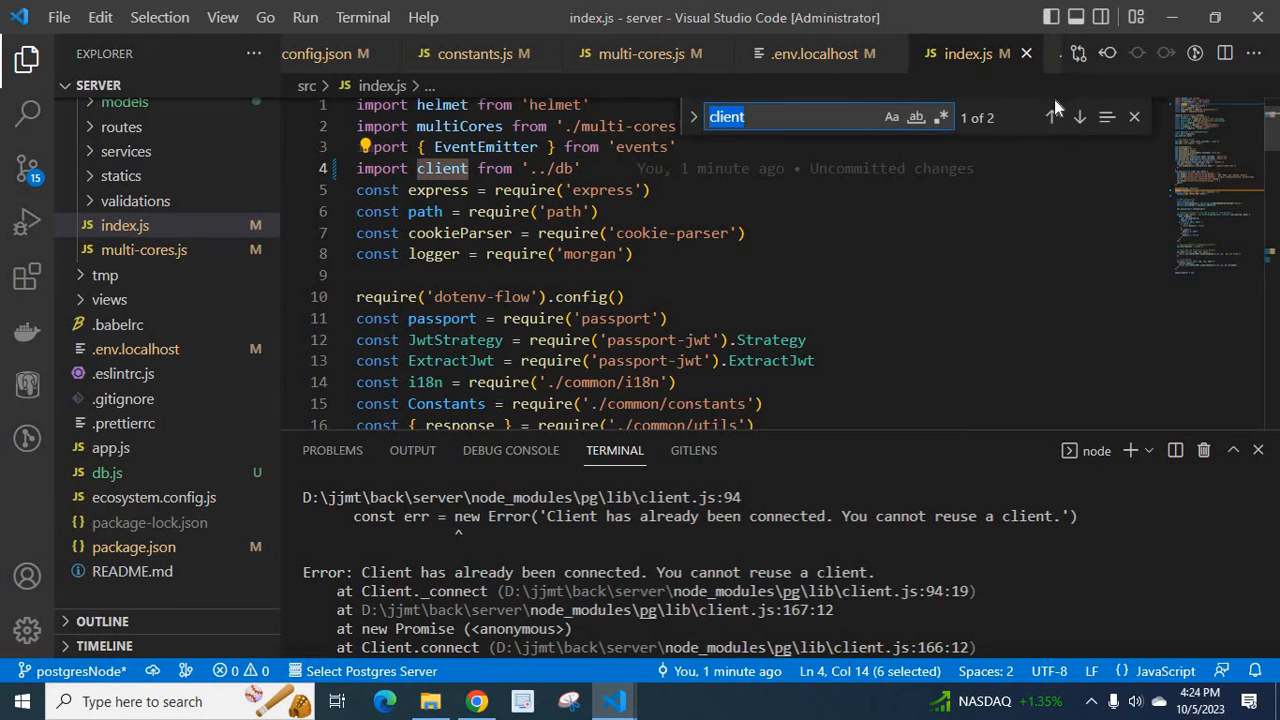
pyautogui.click(1079, 117)
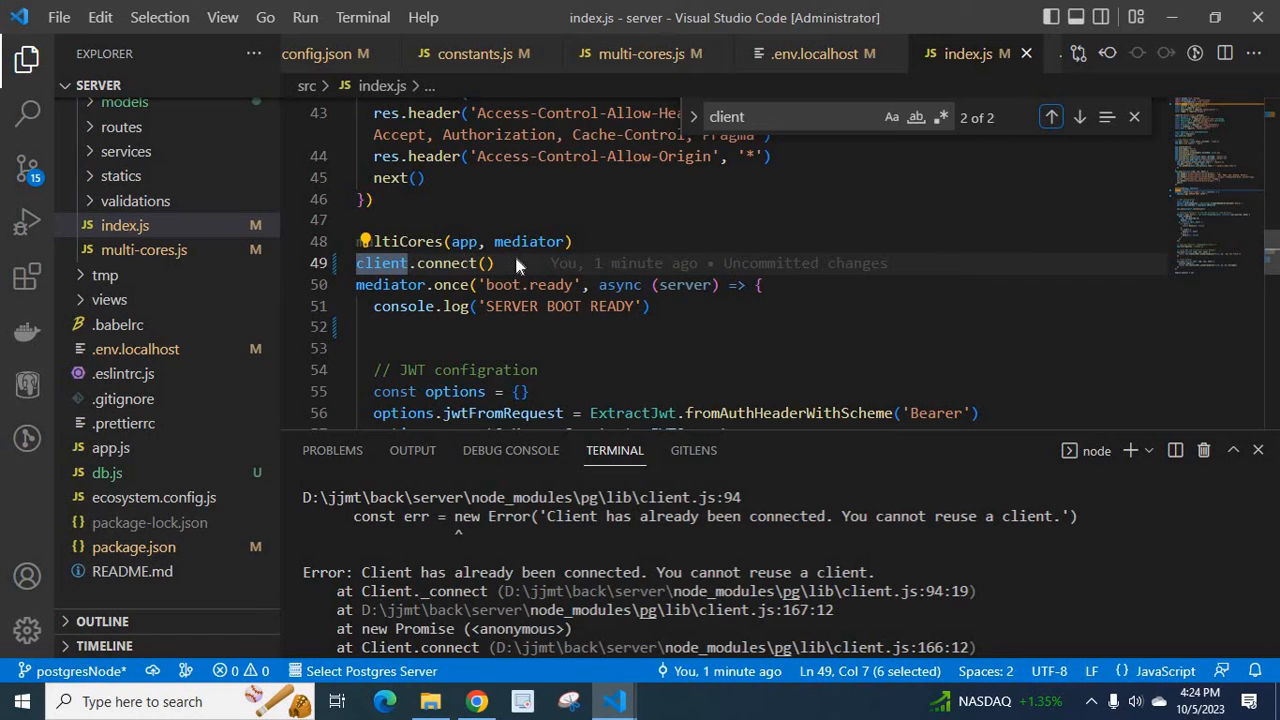
pyautogui.click(470, 263)
pyautogui.write('cl')
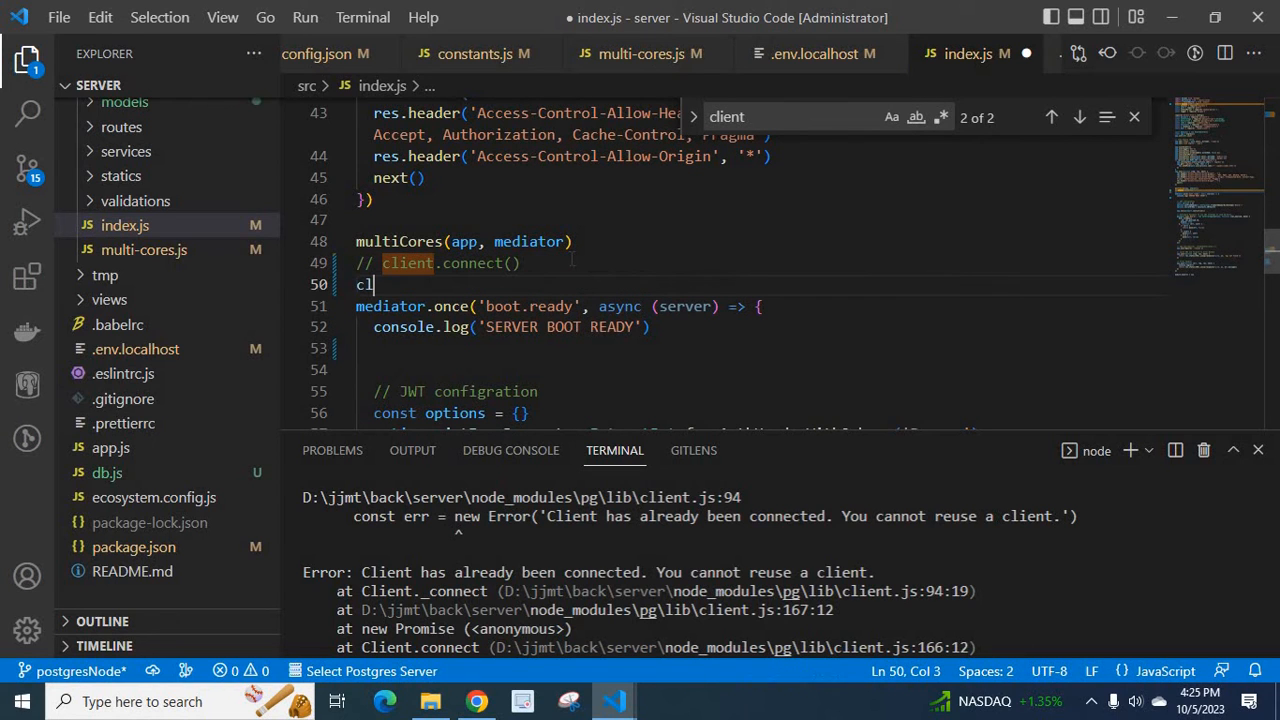
# Step: Try adding client.query() and client.end() calls beneath the commented-out client.connect() line
pyautogui.write('ient.query')
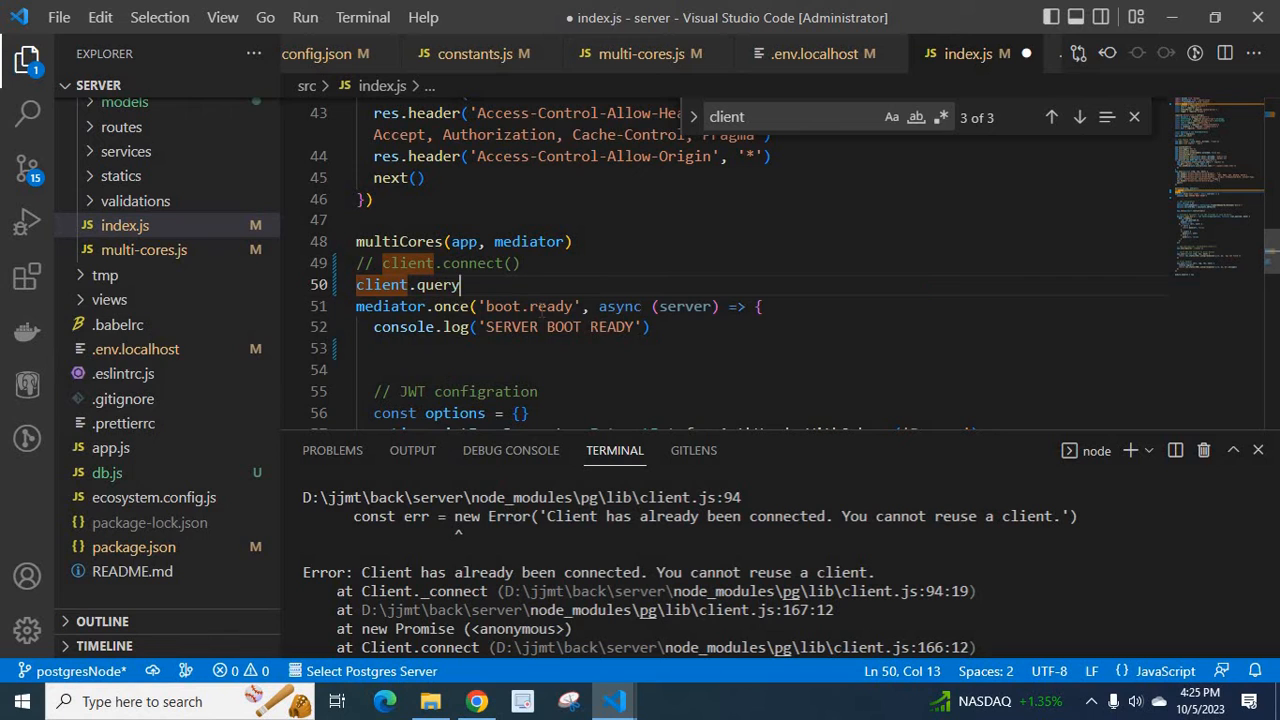
pyautogui.write('()')
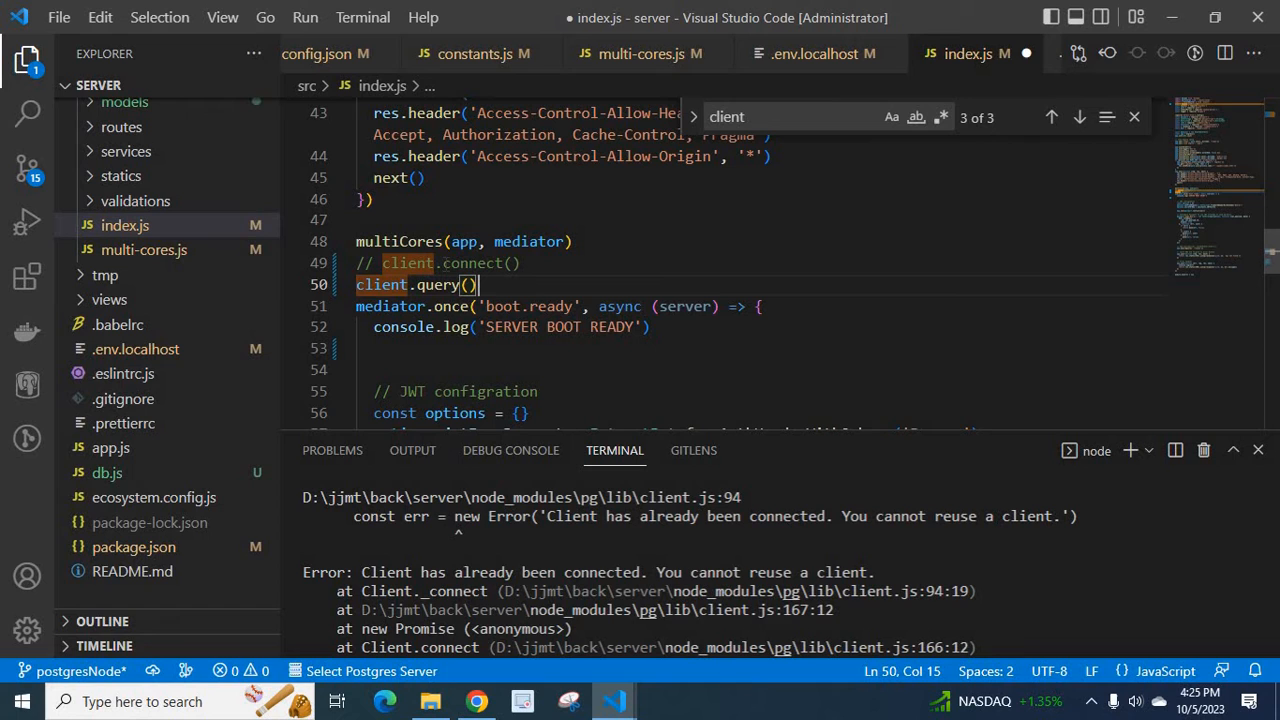
pyautogui.click(520, 263)
pyautogui.write('clent.e')
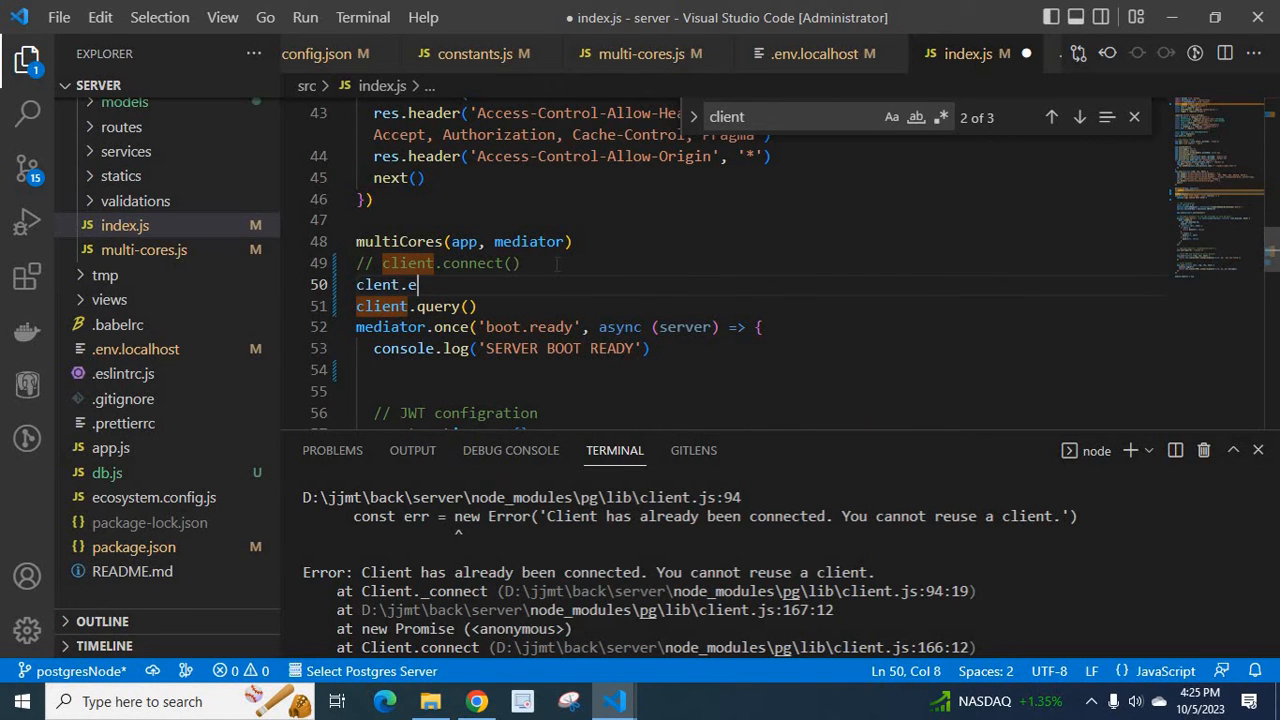
pyautogui.write('nd()')
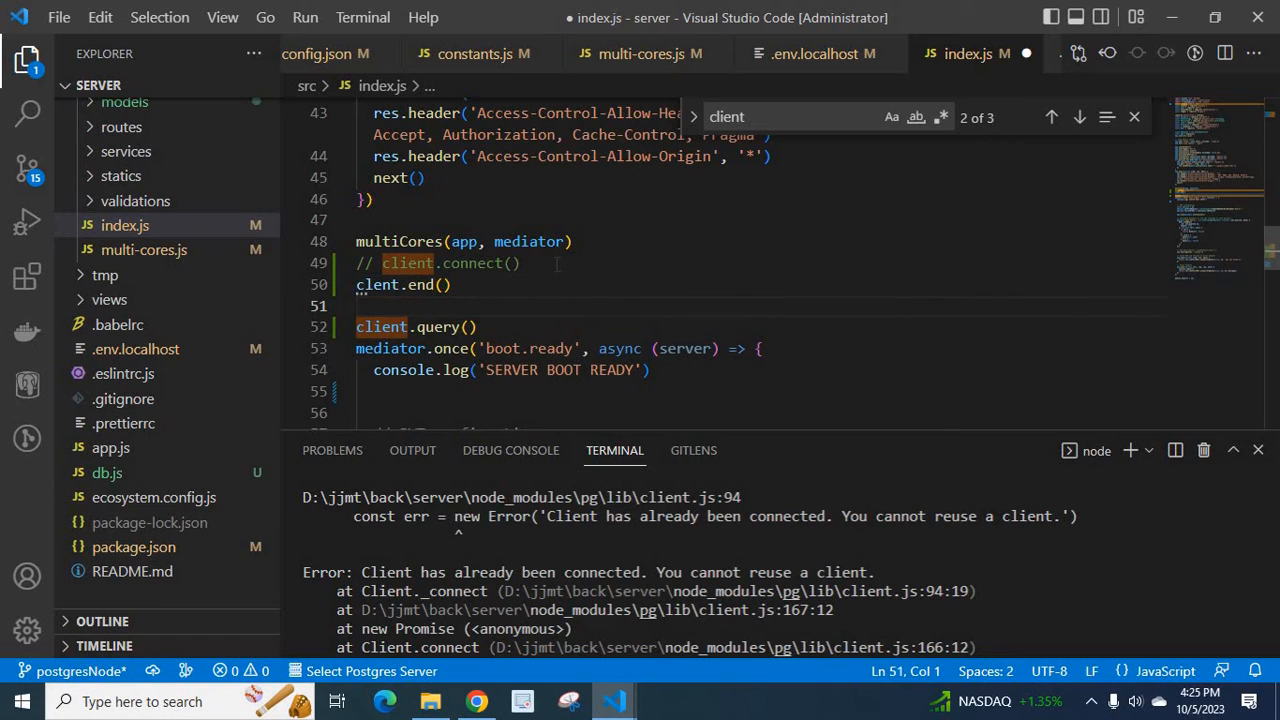
pyautogui.click(1079, 117)
pyautogui.write('cle')
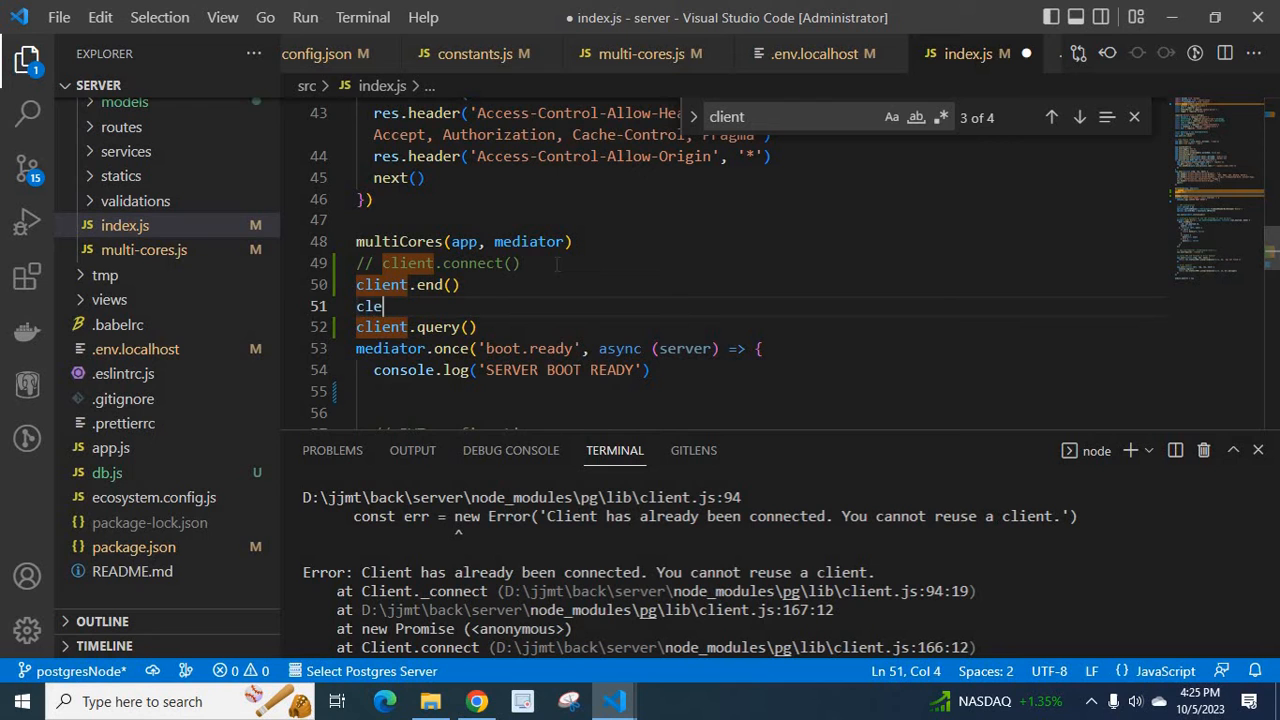
pyautogui.write('in')
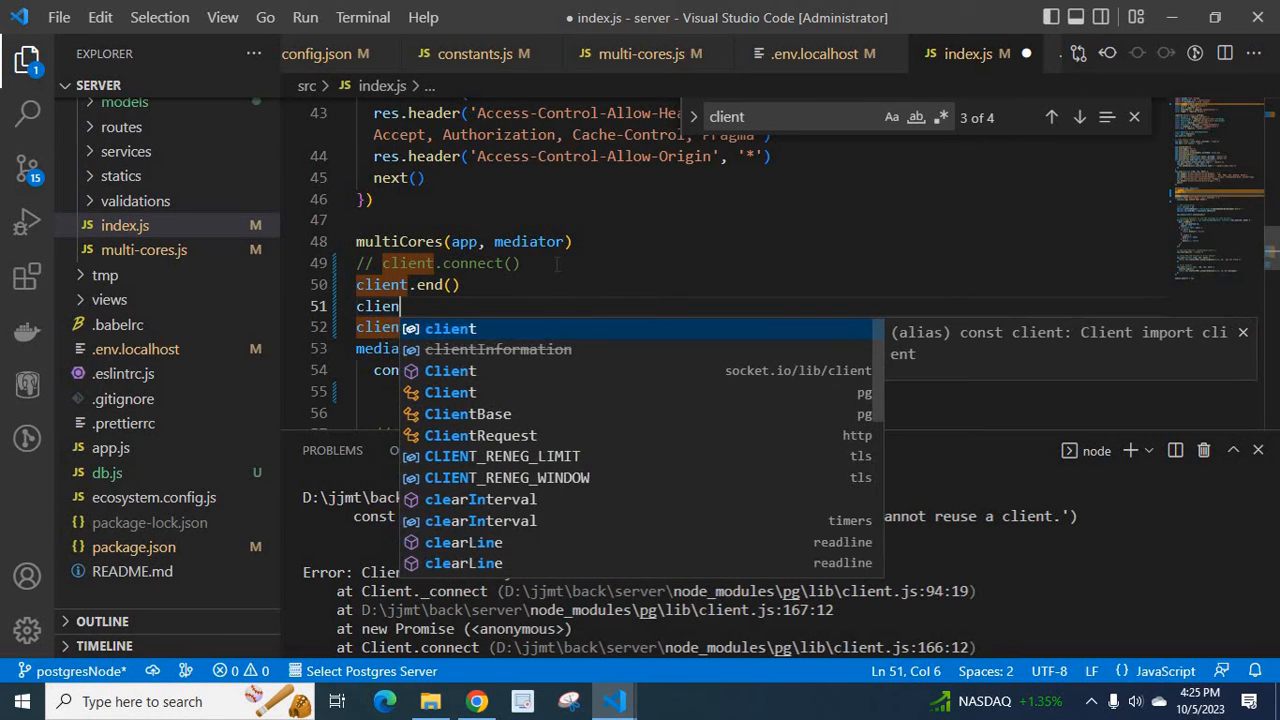
pyautogui.write('.coo')
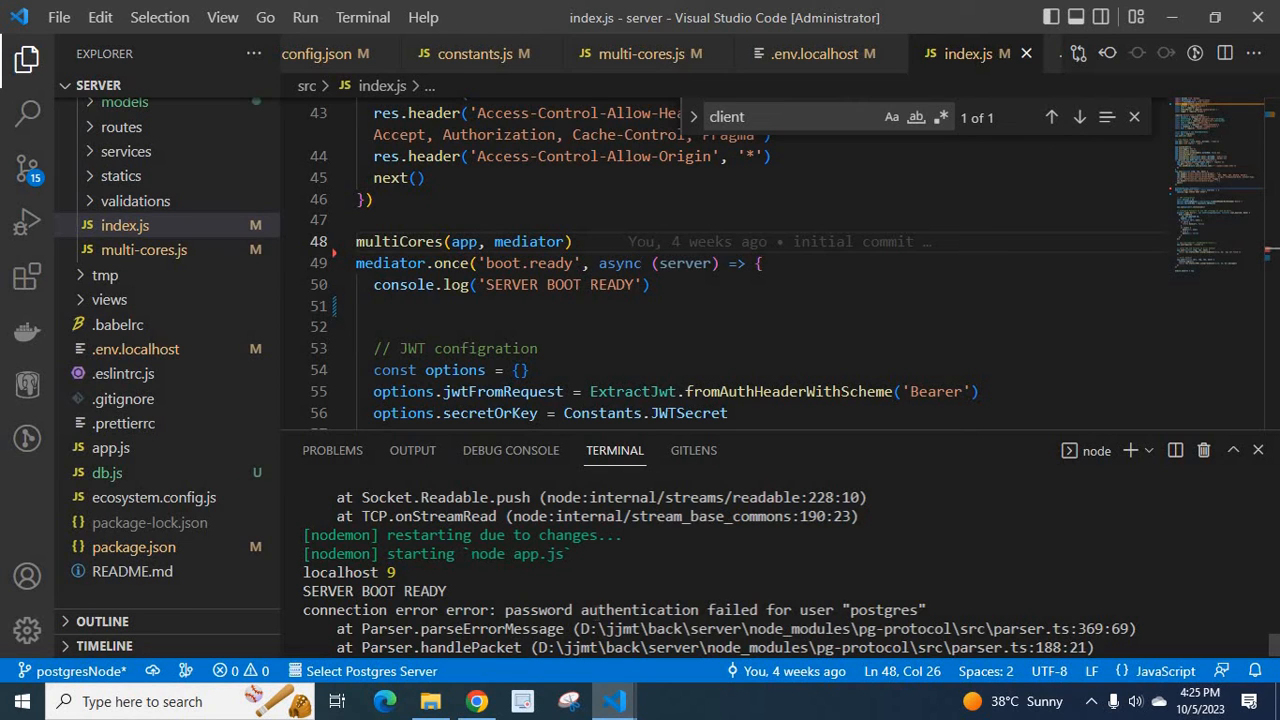
pyautogui.doubleClick(639, 609)
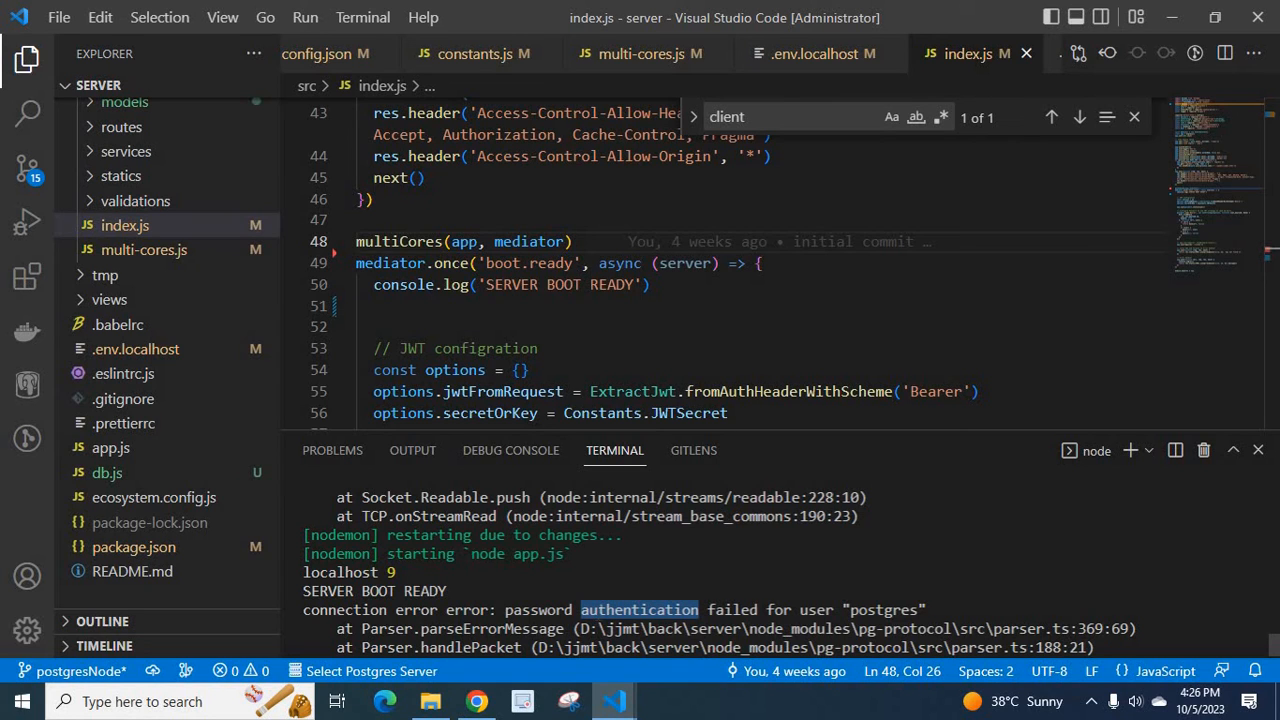
pyautogui.moveTo(1051, 62)
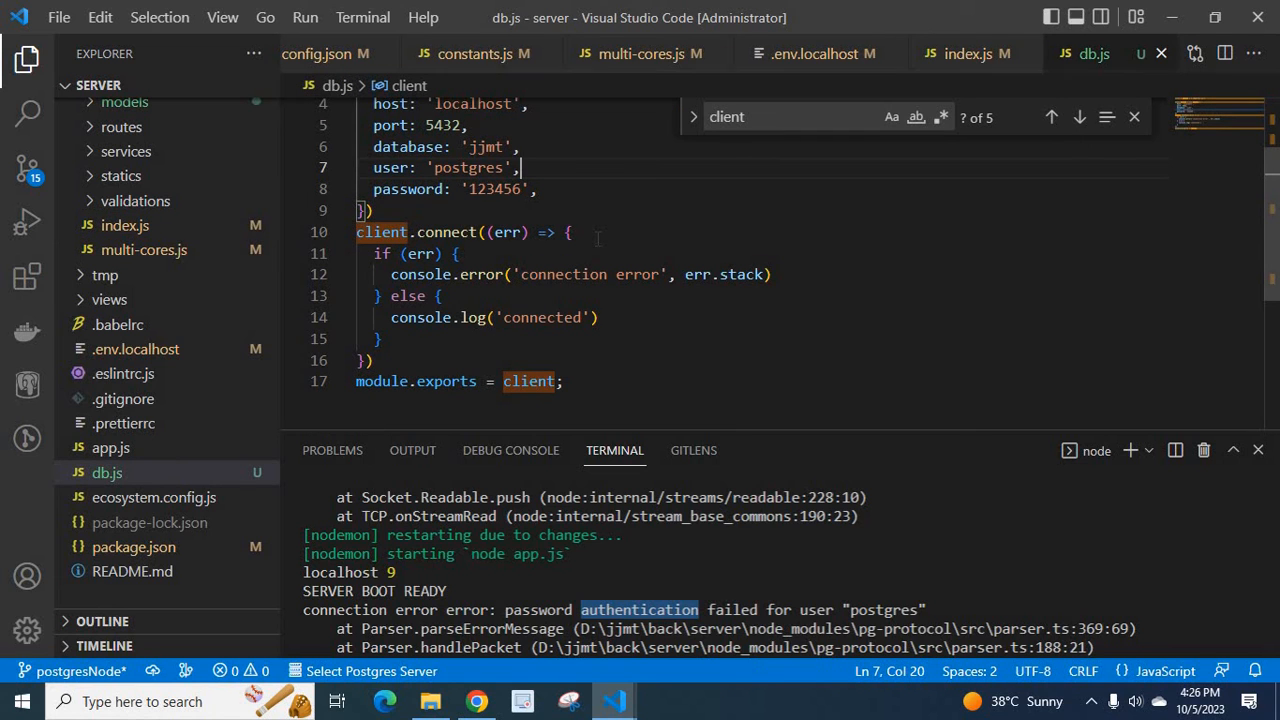
pyautogui.moveTo(975, 53)
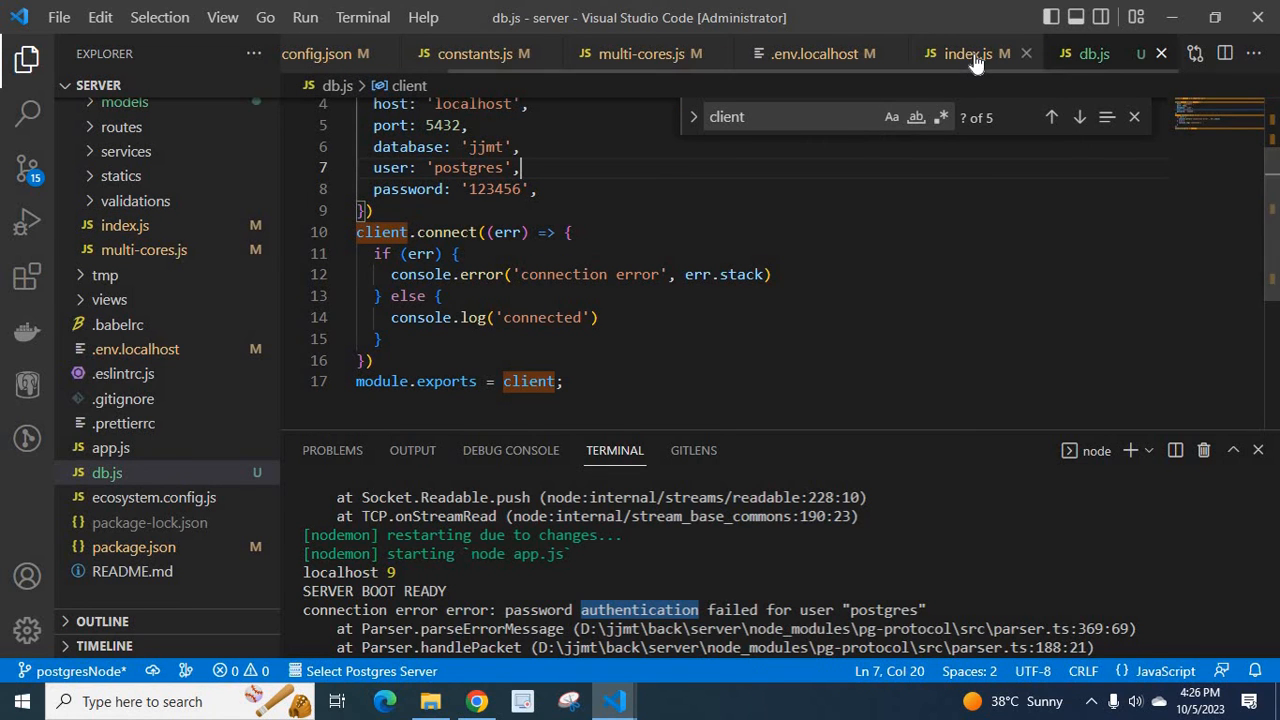
pyautogui.click(967, 53)
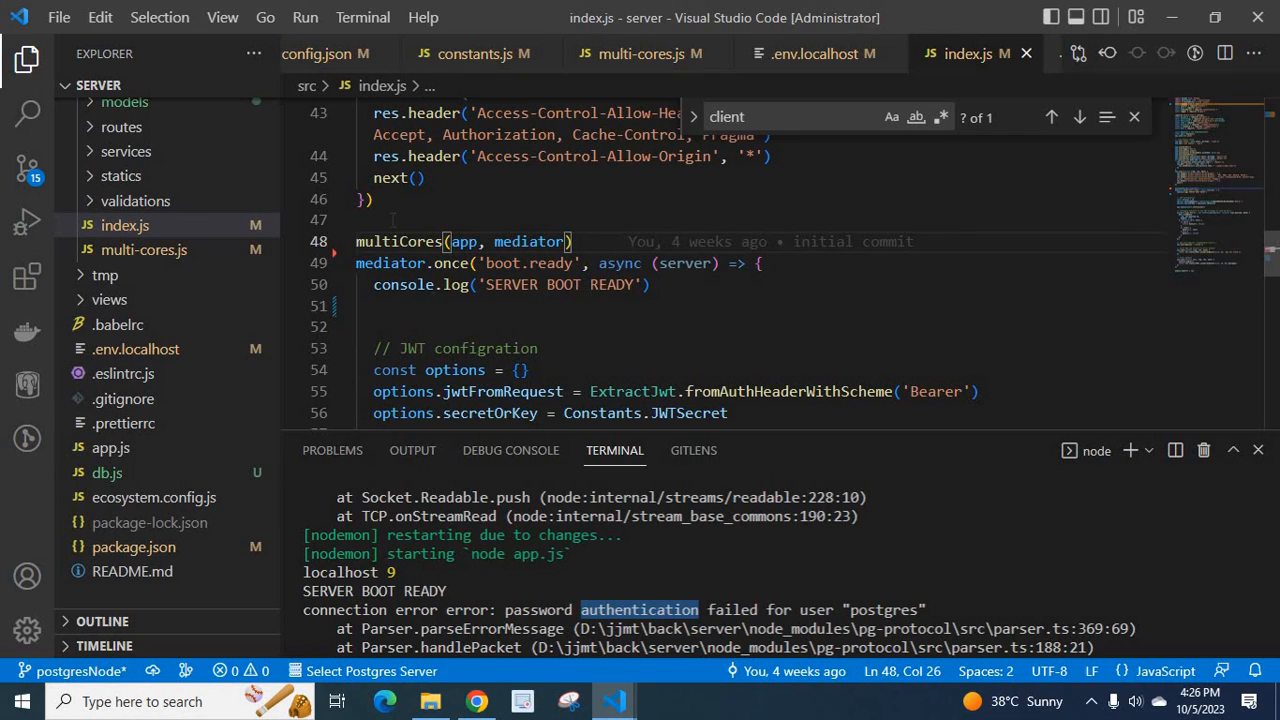
pyautogui.moveTo(344, 263)
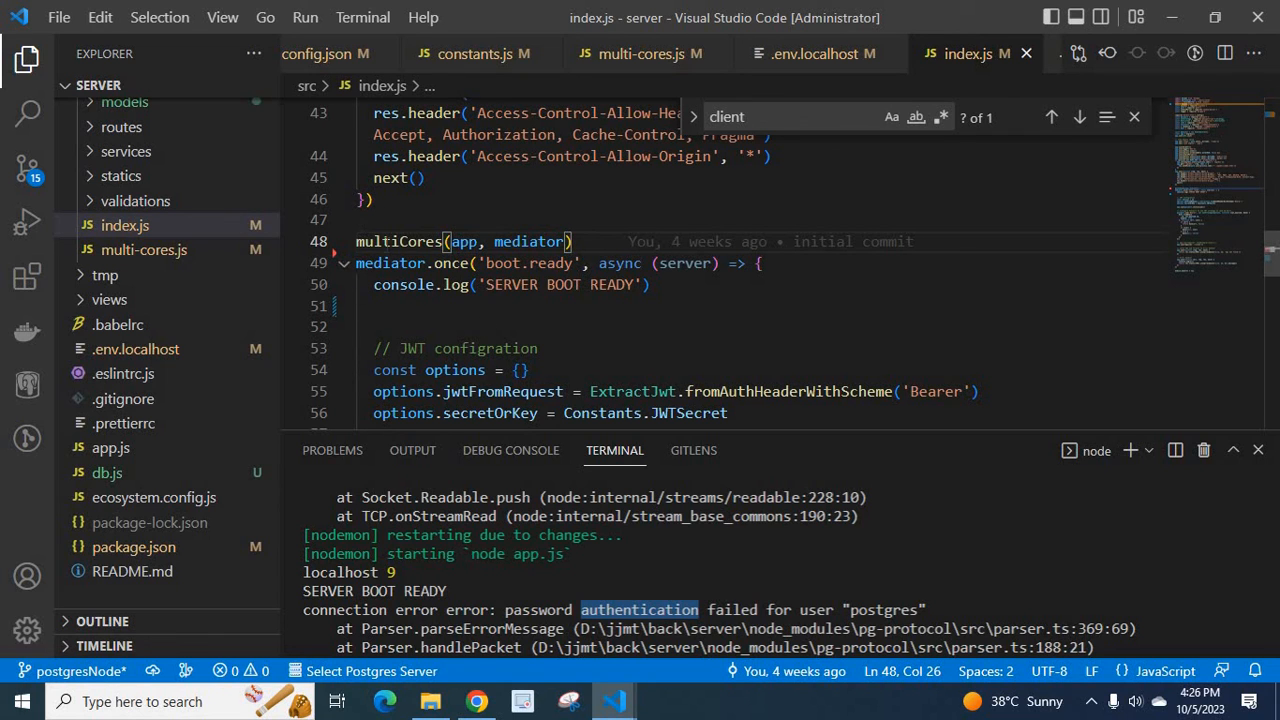
pyautogui.moveTo(530, 241)
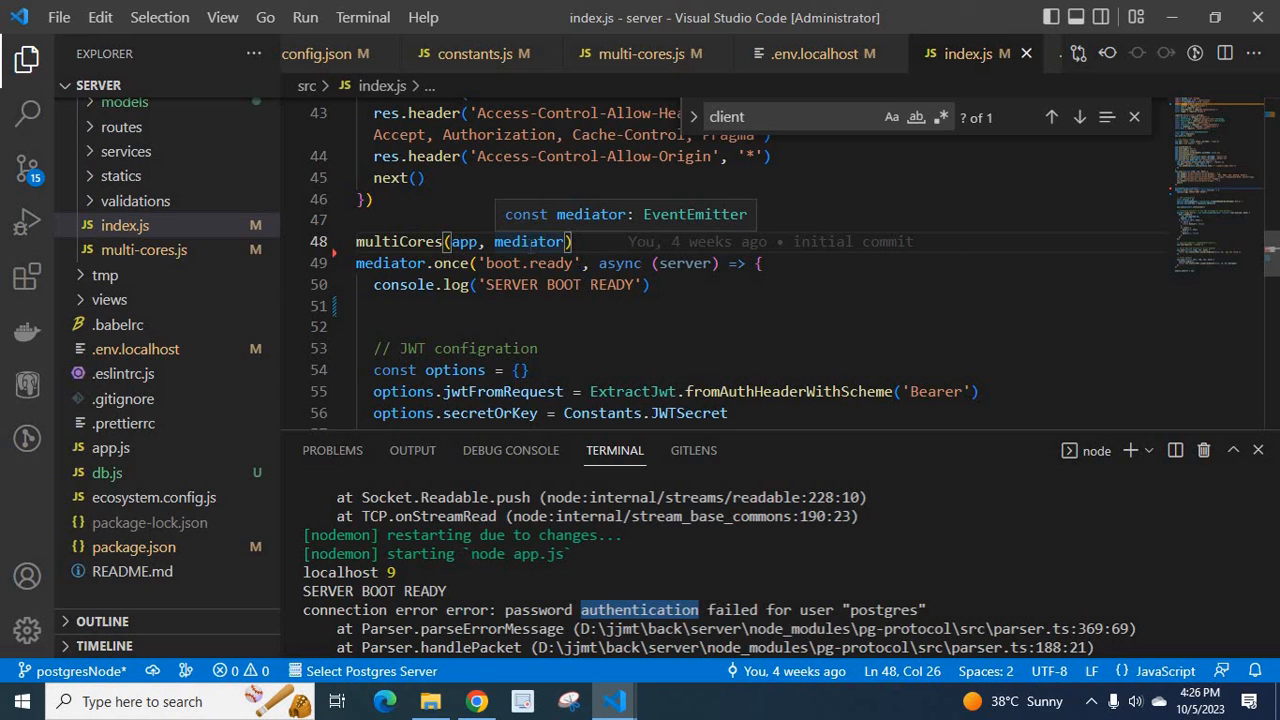